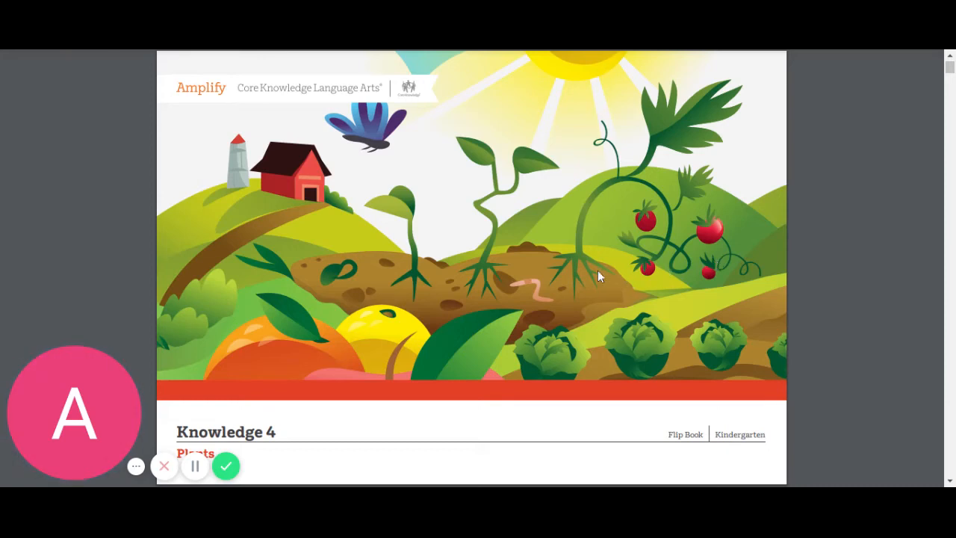
mouse_move(575, 272)
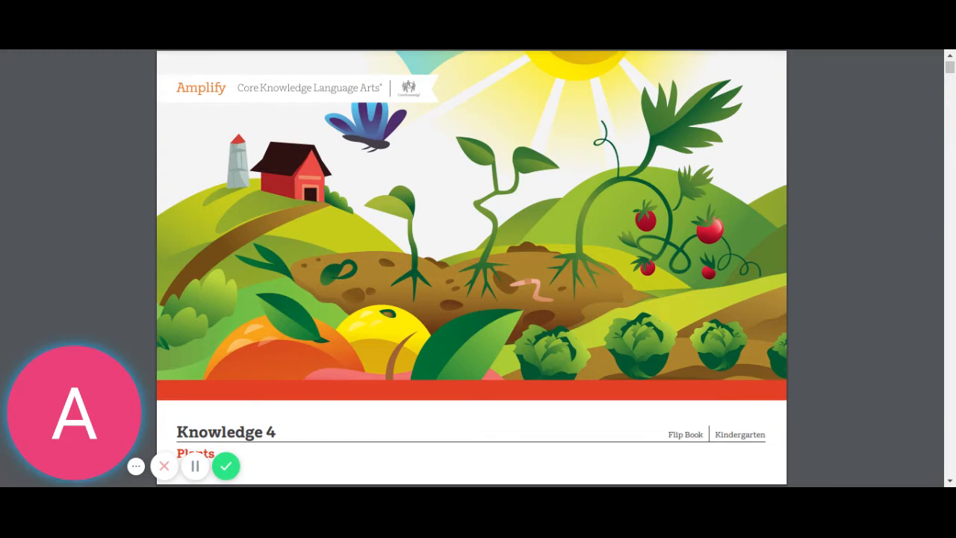
scroll("down", 3)
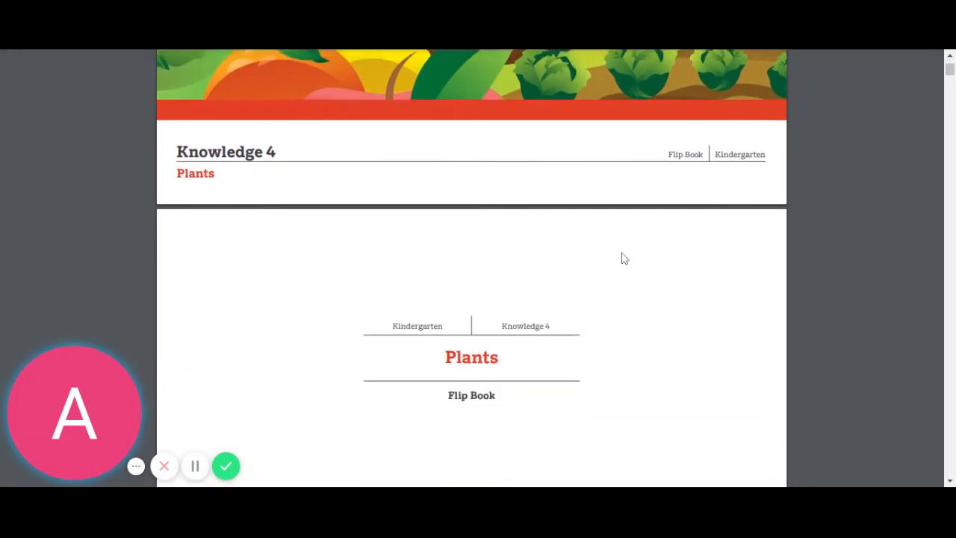
scroll("down", 3)
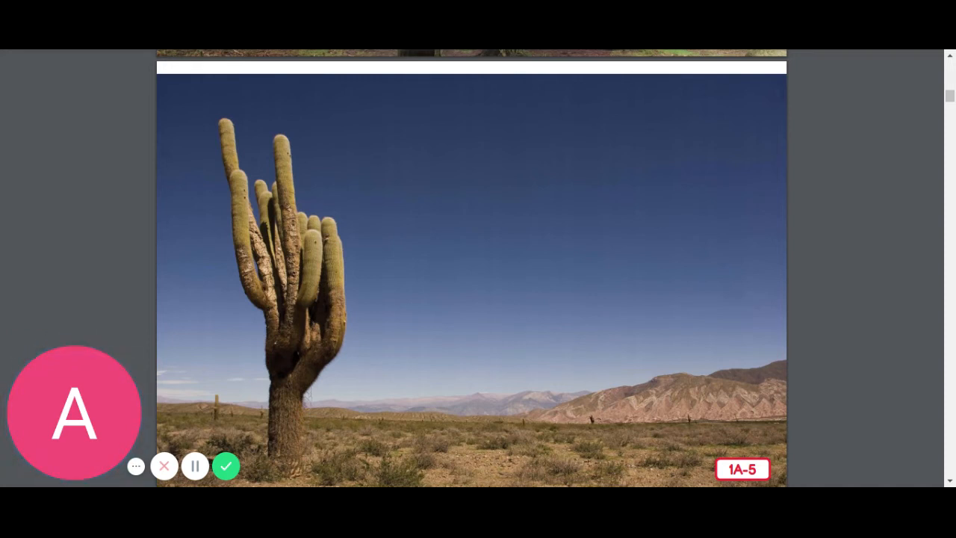
scroll("down", 3)
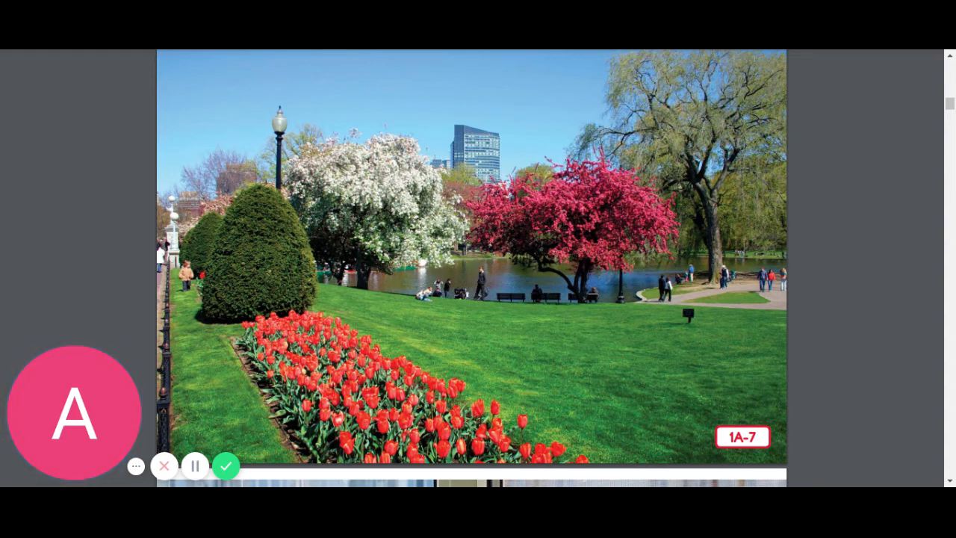
scroll("down", 3)
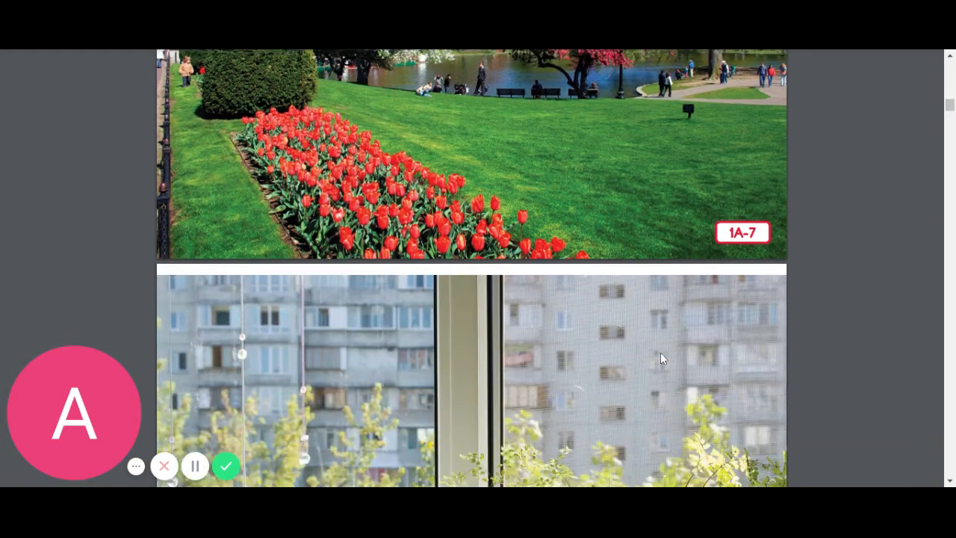
scroll("down", 3)
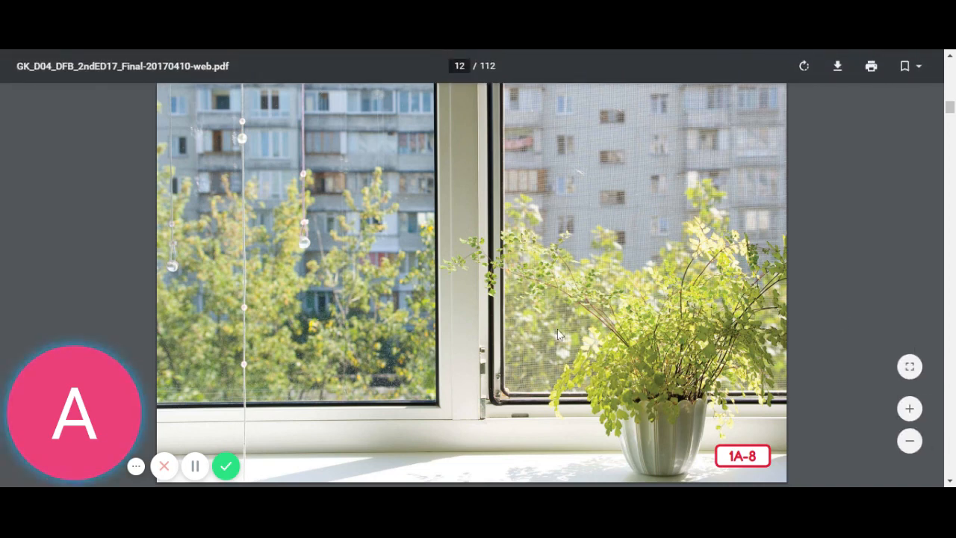
mouse_move(855, 280)
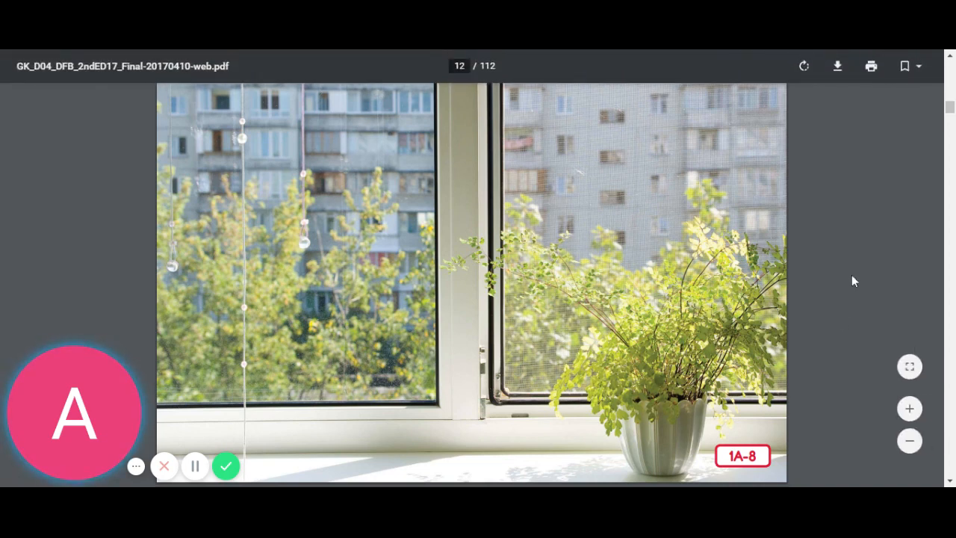